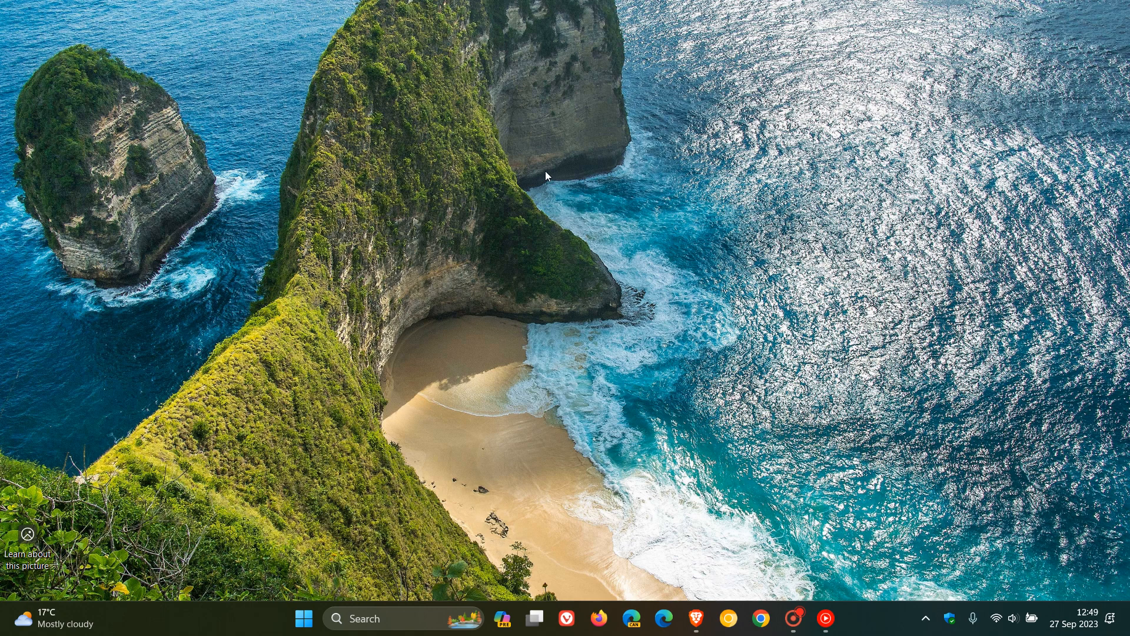
{"action": "mouse_move", "coordinate": [676, 311]}
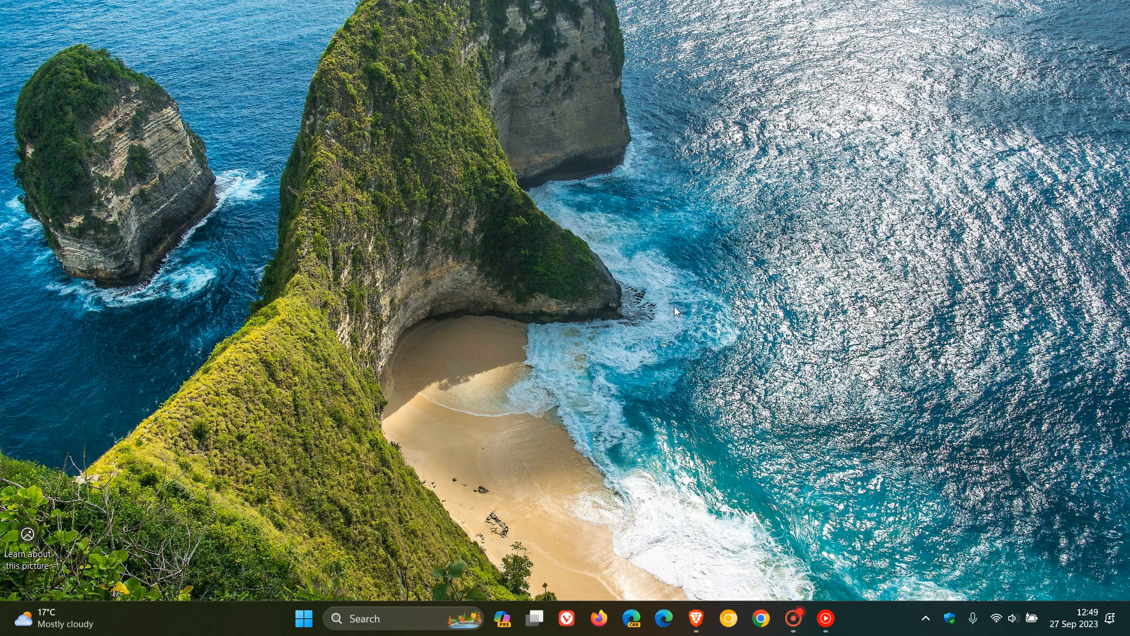
{"action": "mouse_move", "coordinate": [732, 444]}
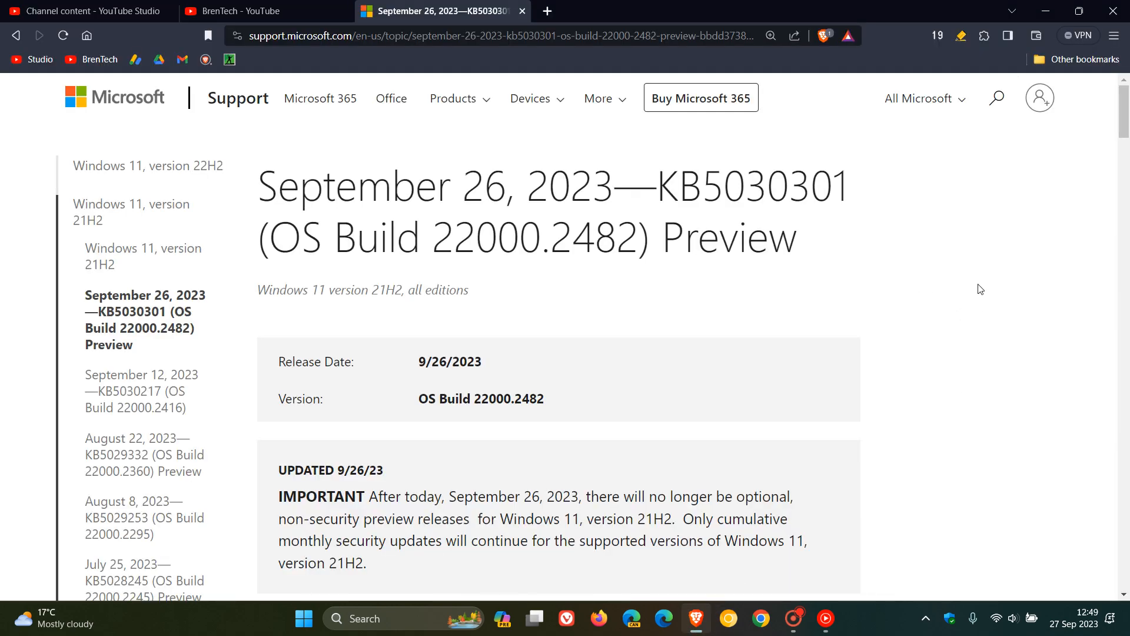
{"action": "mouse_move", "coordinate": [921, 285]}
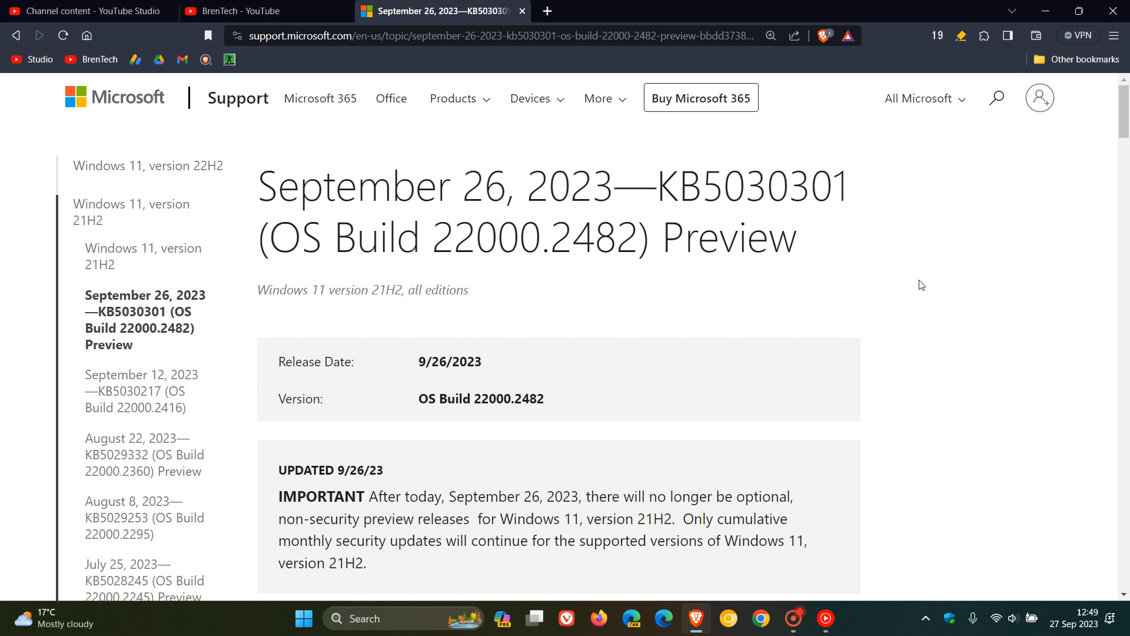
{"action": "mouse_move", "coordinate": [836, 274]}
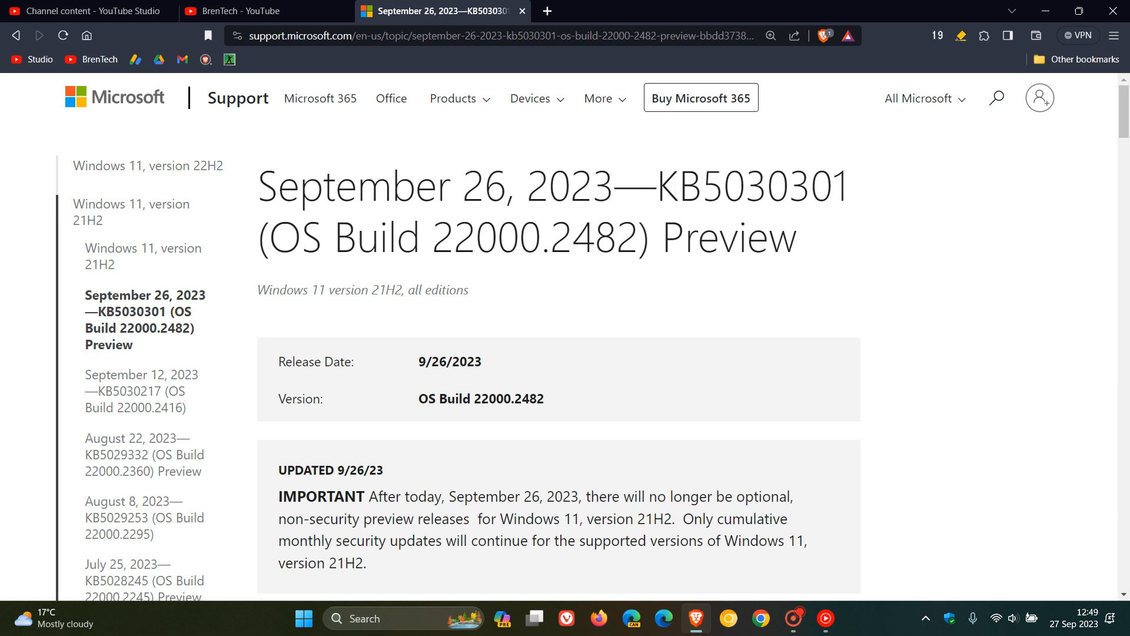
Highlight the KB5030301 number and its 9/26/2023 release date, then minimize the browser.
{"action": "double_click", "coordinate": [750, 185]}
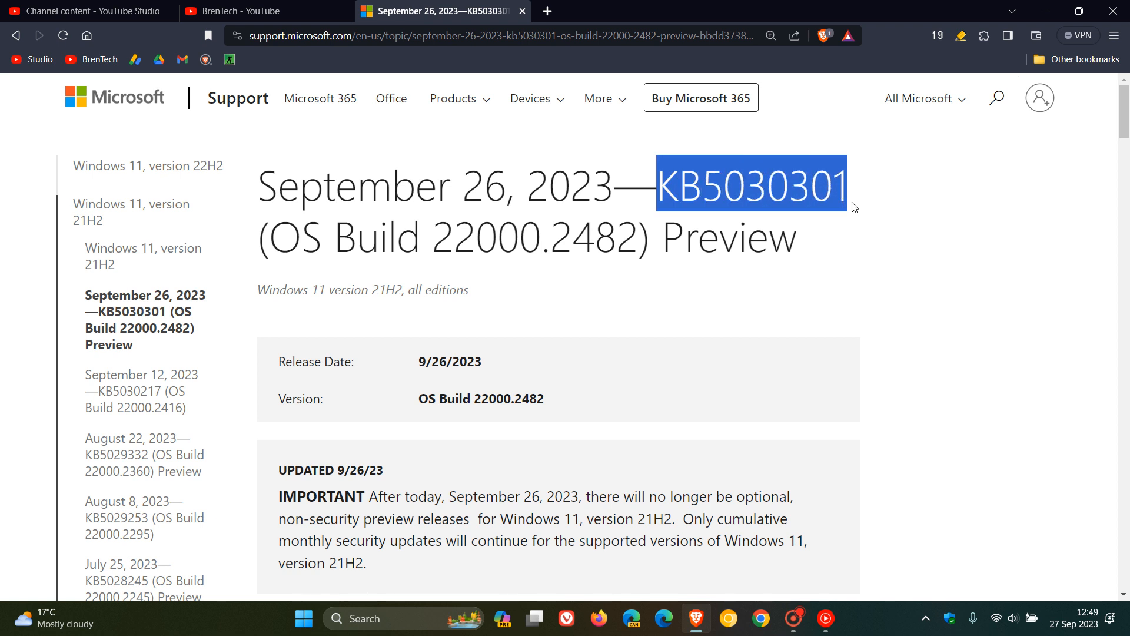
{"action": "double_click", "coordinate": [448, 362]}
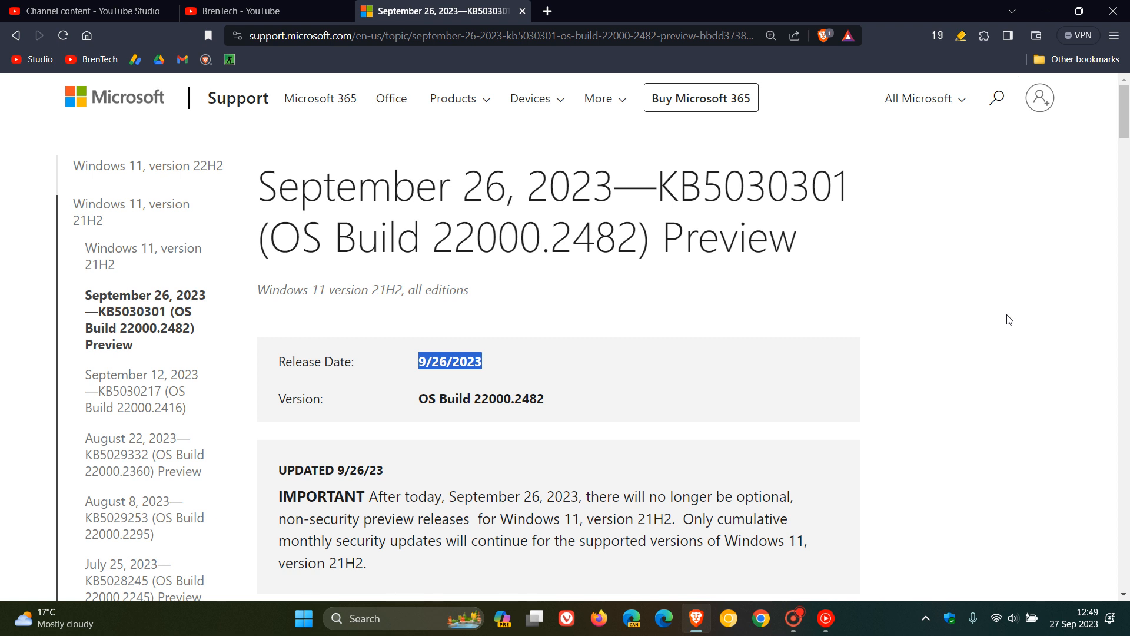
{"action": "left_click", "coordinate": [673, 397]}
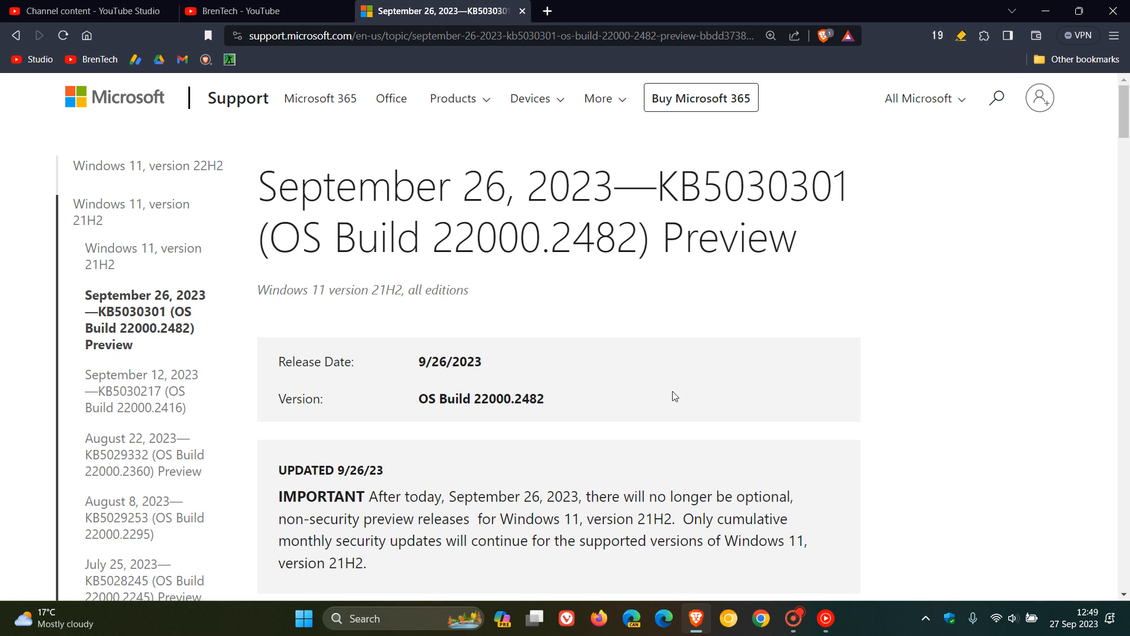
{"action": "mouse_move", "coordinate": [611, 397]}
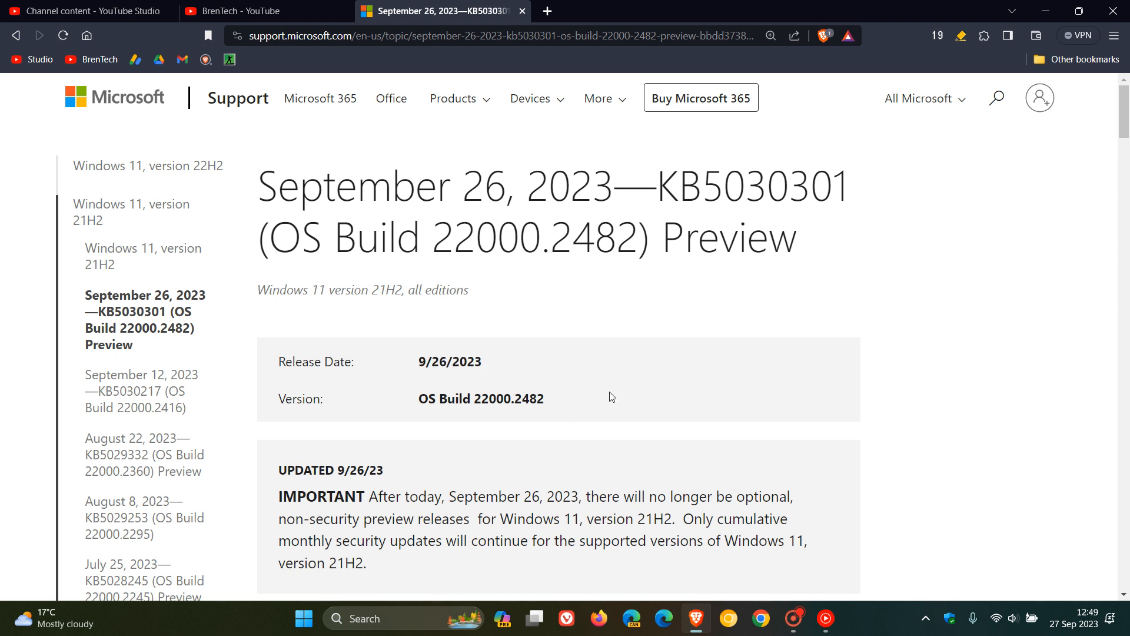
{"action": "mouse_move", "coordinate": [1017, 339]}
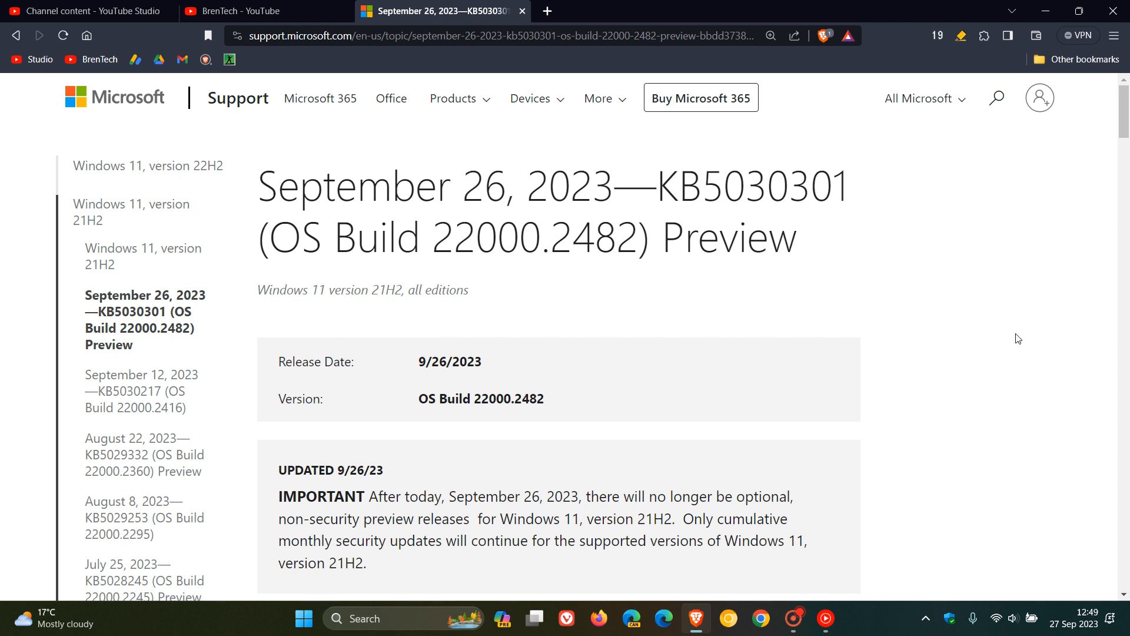
{"action": "mouse_move", "coordinate": [990, 316]}
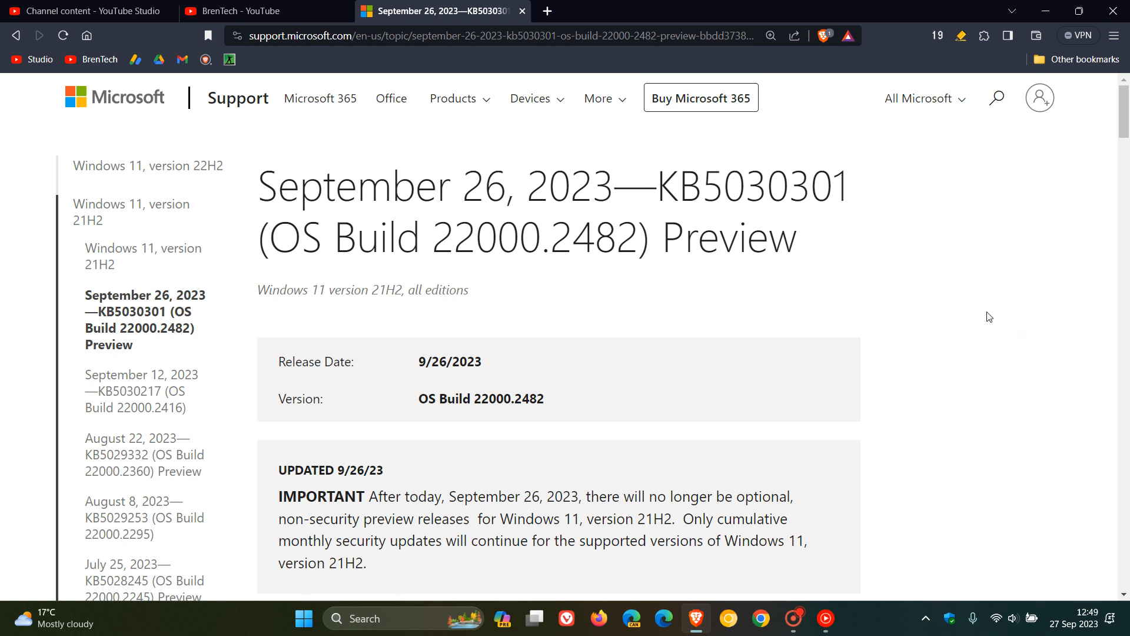
{"action": "mouse_move", "coordinate": [1044, 10]}
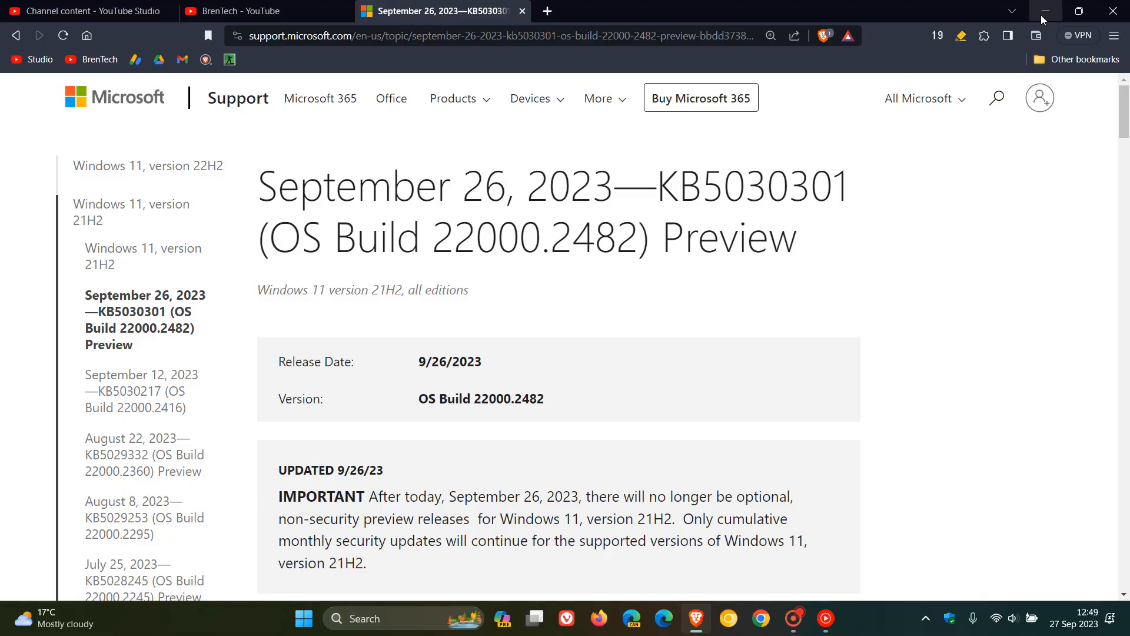
{"action": "left_click", "coordinate": [1044, 11]}
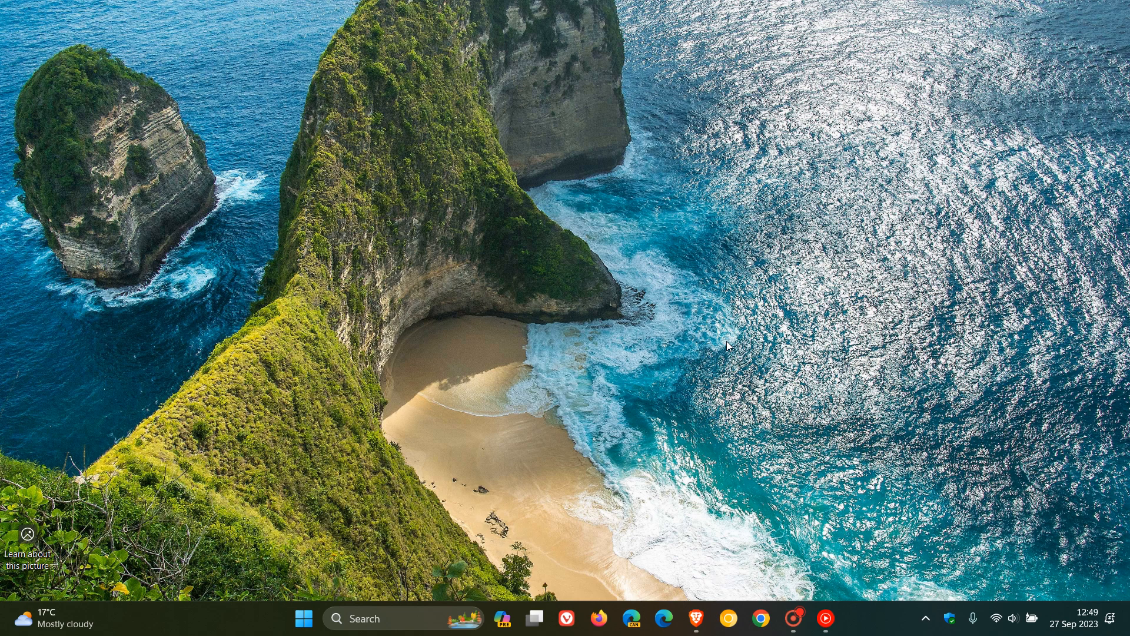
{"action": "mouse_move", "coordinate": [1001, 440]}
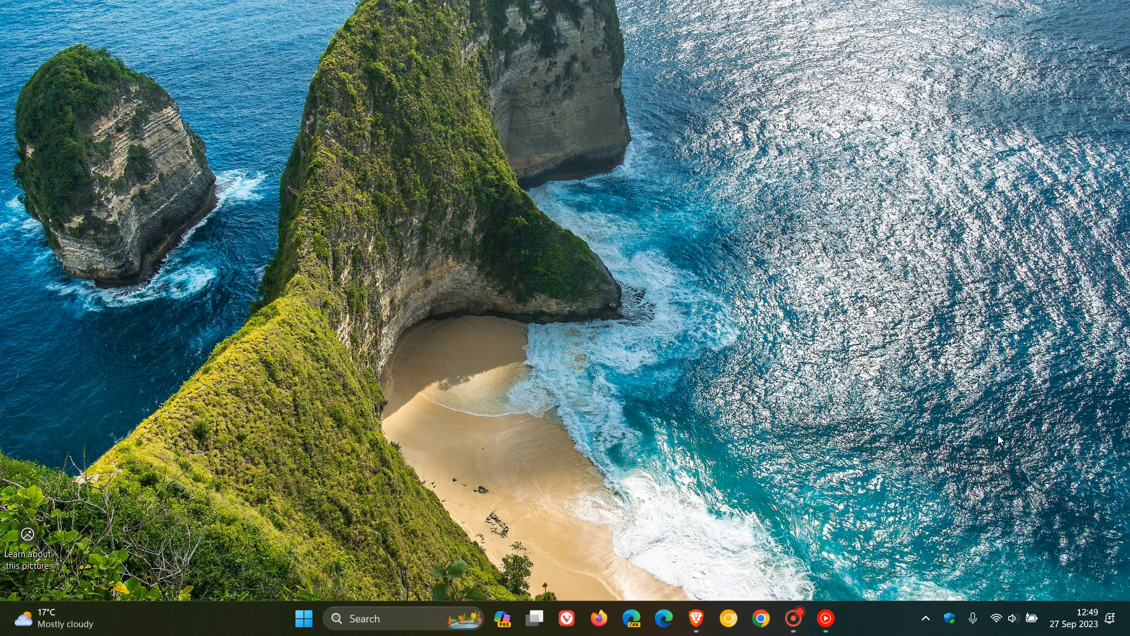
Show the taskbar calendar and notifications flyout for September 2023.
{"action": "left_click", "coordinate": [1079, 623]}
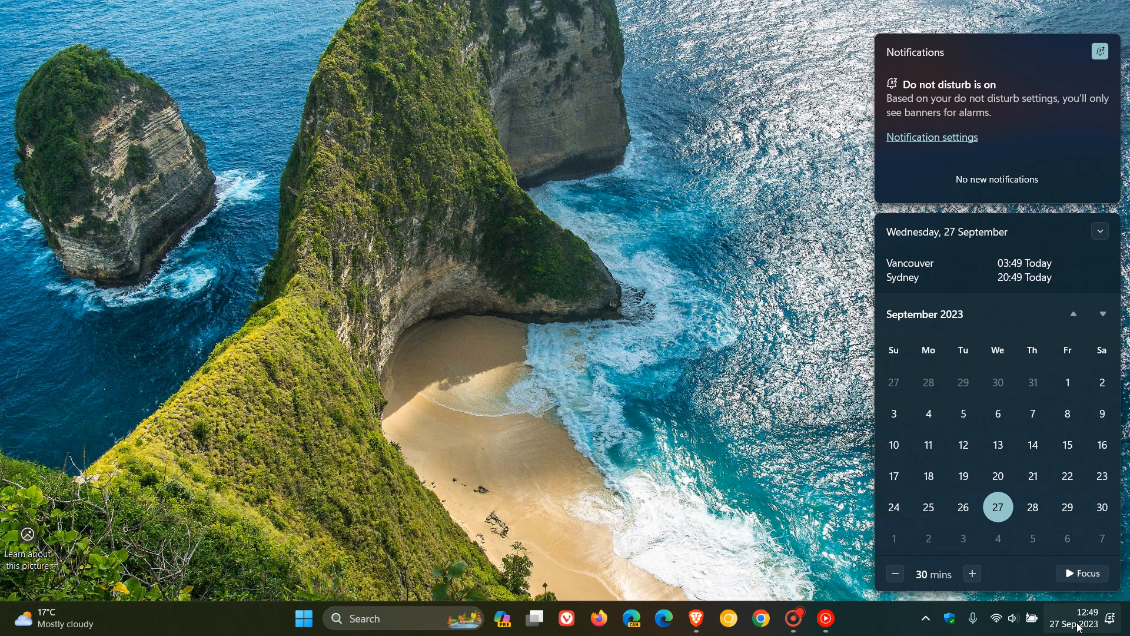
{"action": "mouse_move", "coordinate": [1075, 612]}
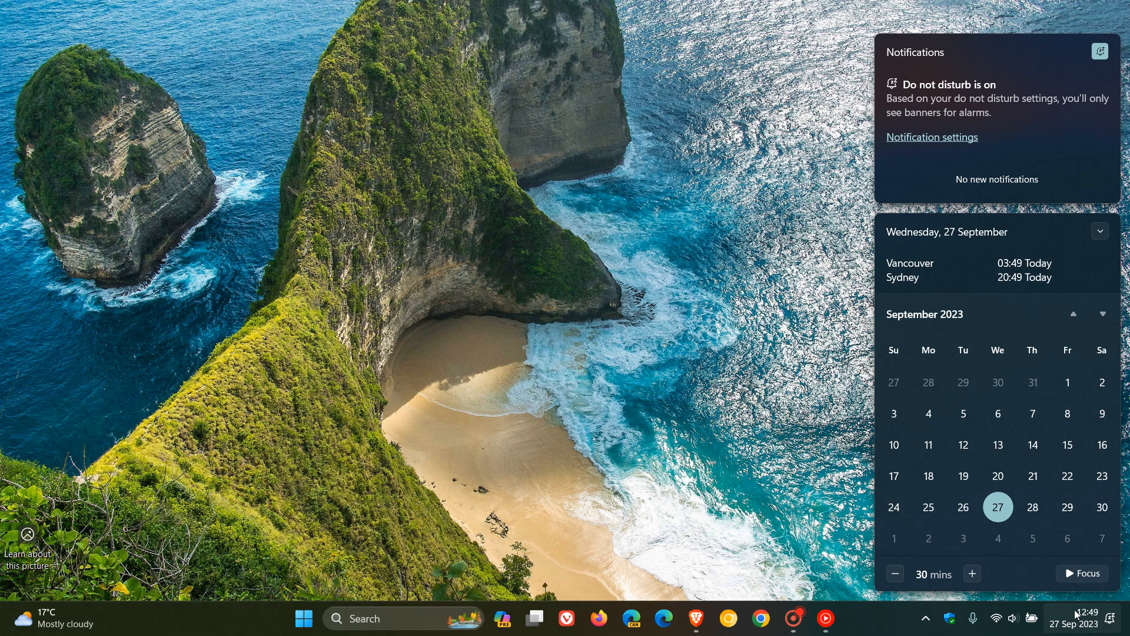
{"action": "mouse_move", "coordinate": [1074, 609]}
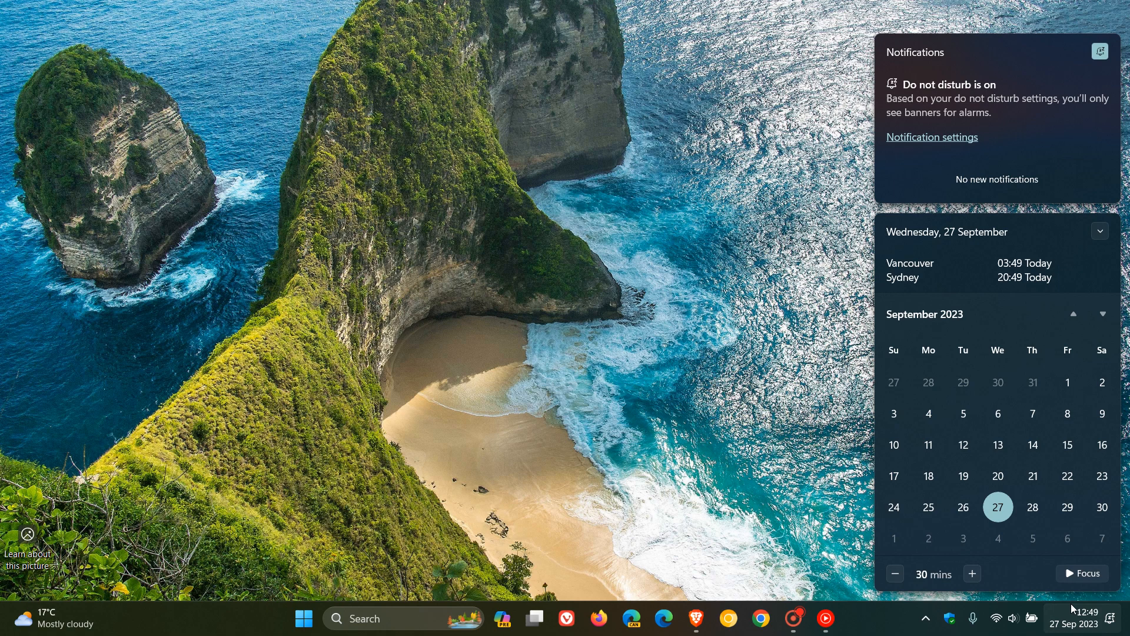
{"action": "mouse_move", "coordinate": [963, 506]}
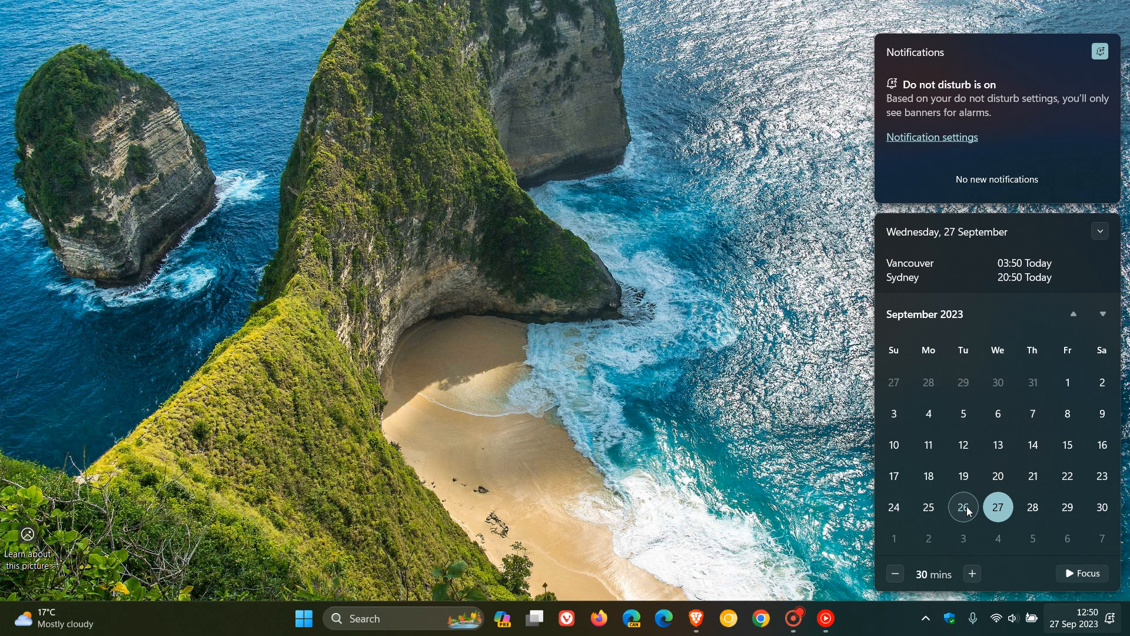
{"action": "mouse_move", "coordinate": [1102, 316]}
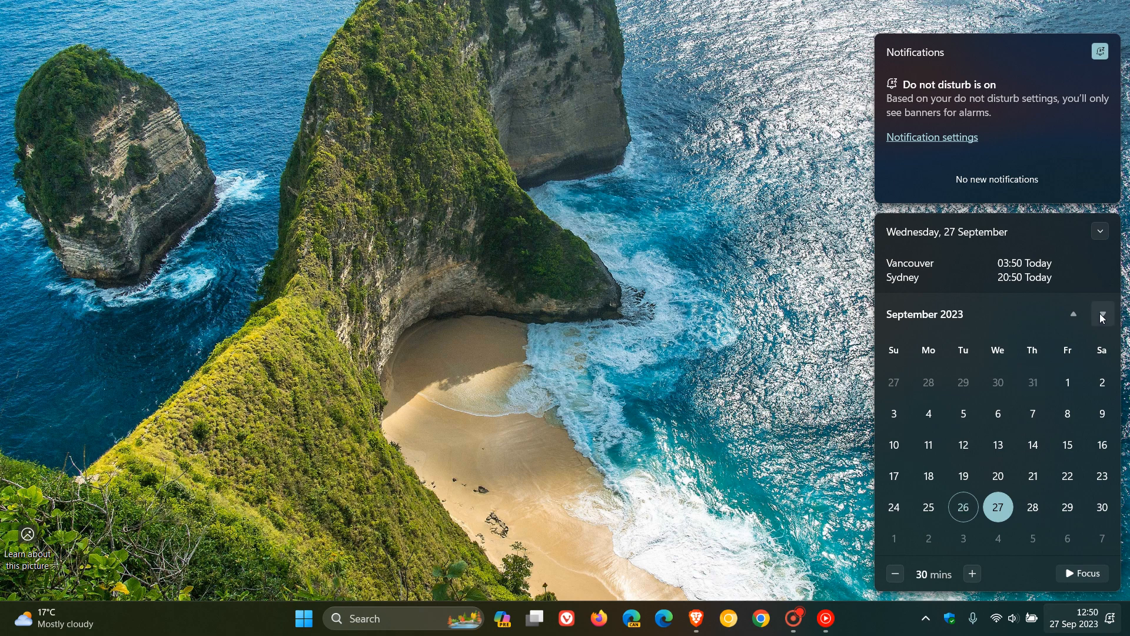
Page the calendar between September and October 2023 to mark the 26th and 10th, then dismiss it.
{"action": "left_click", "coordinate": [1102, 313]}
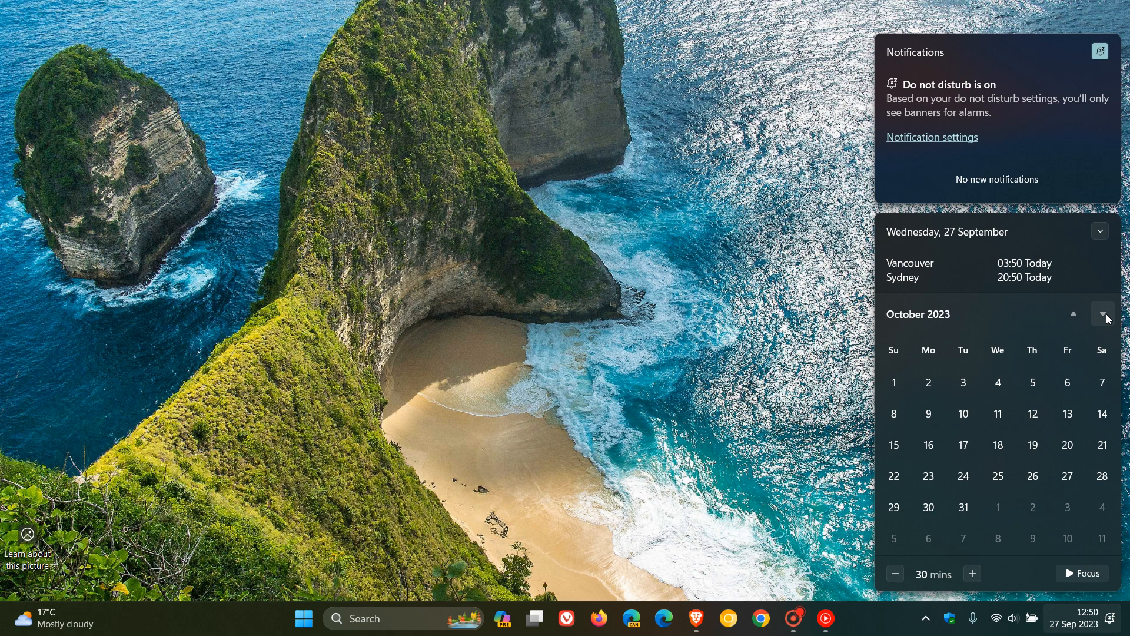
{"action": "mouse_move", "coordinate": [963, 413]}
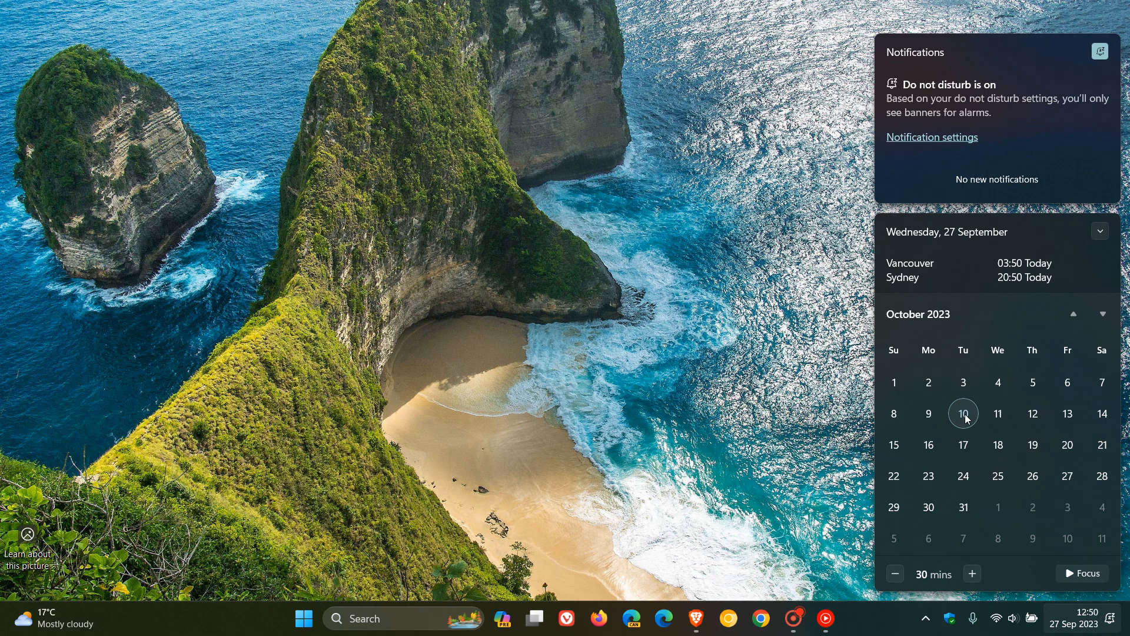
{"action": "left_click", "coordinate": [1074, 313]}
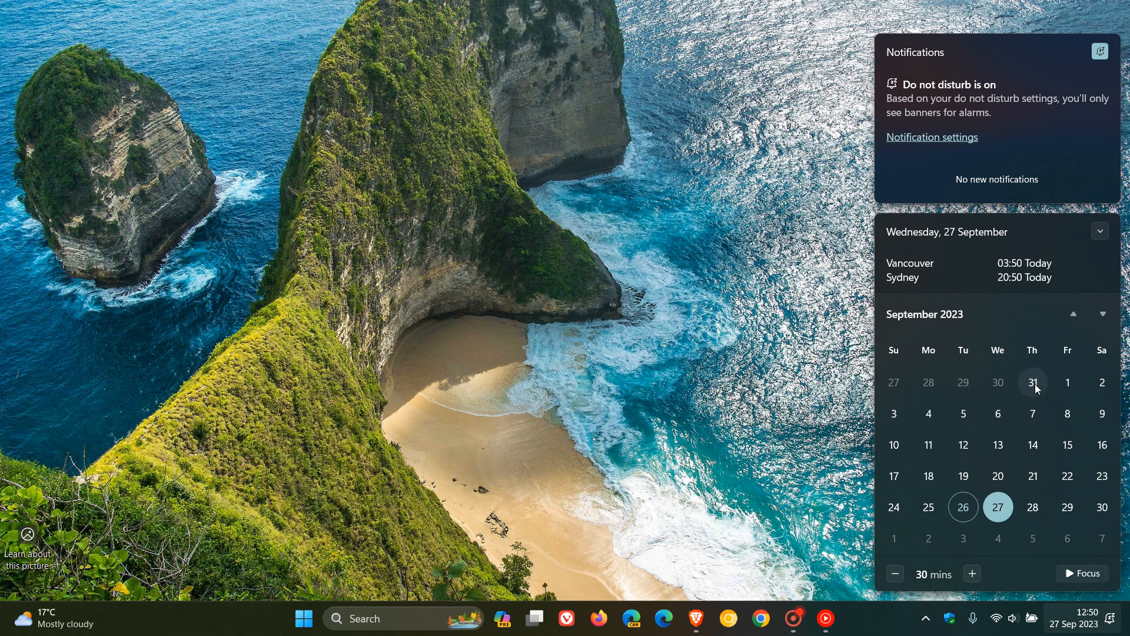
{"action": "left_click", "coordinate": [1103, 314]}
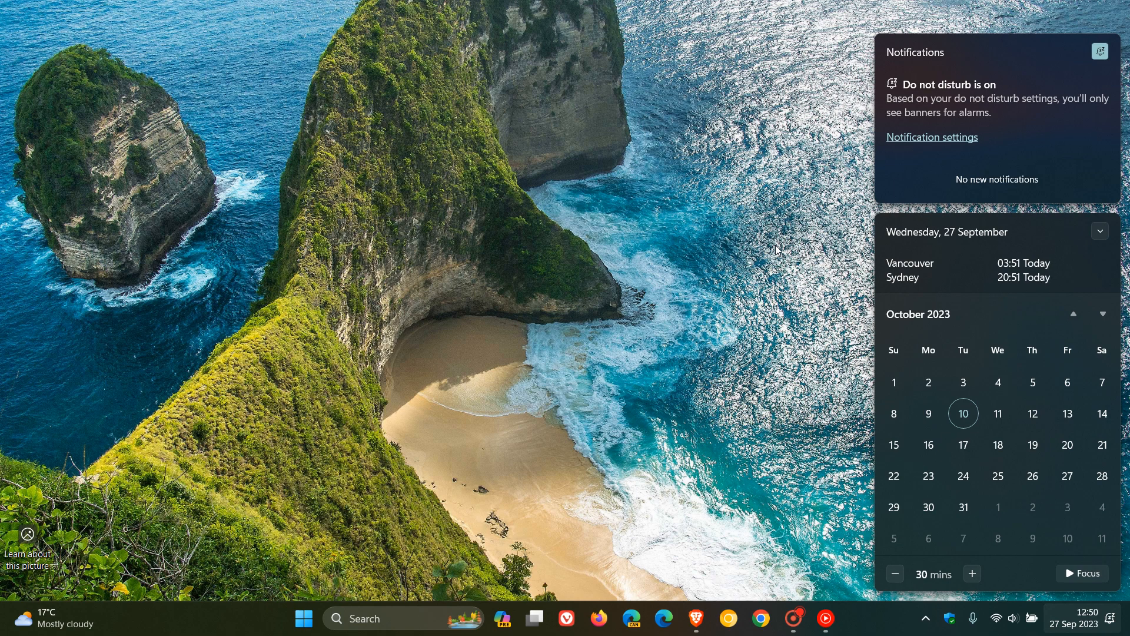
{"action": "mouse_move", "coordinate": [682, 242]}
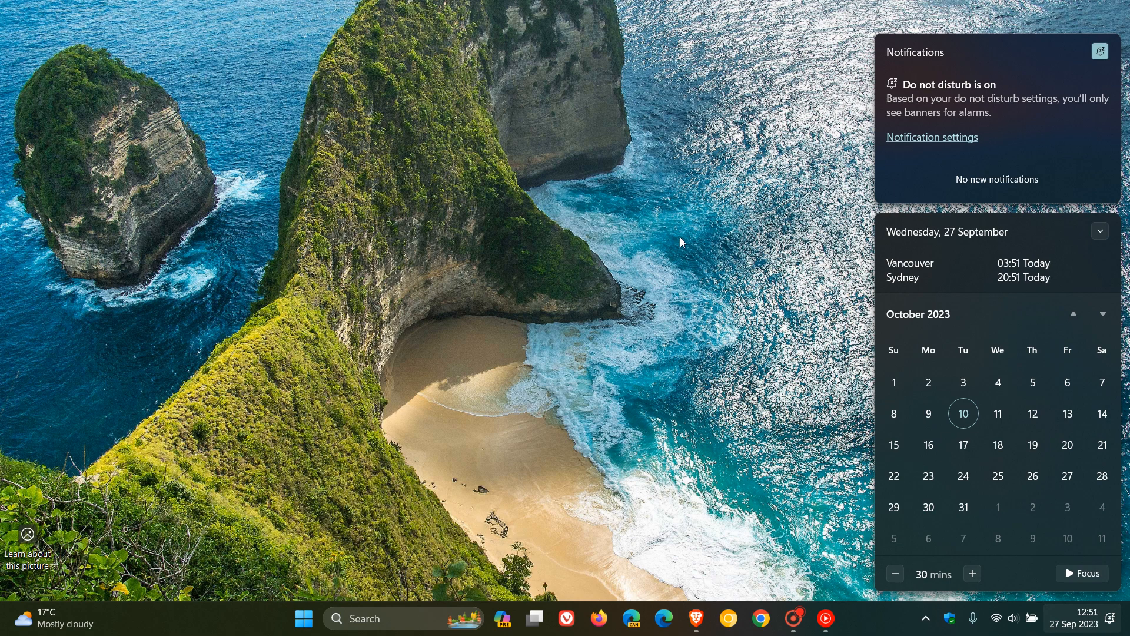
{"action": "left_click", "coordinate": [681, 242]}
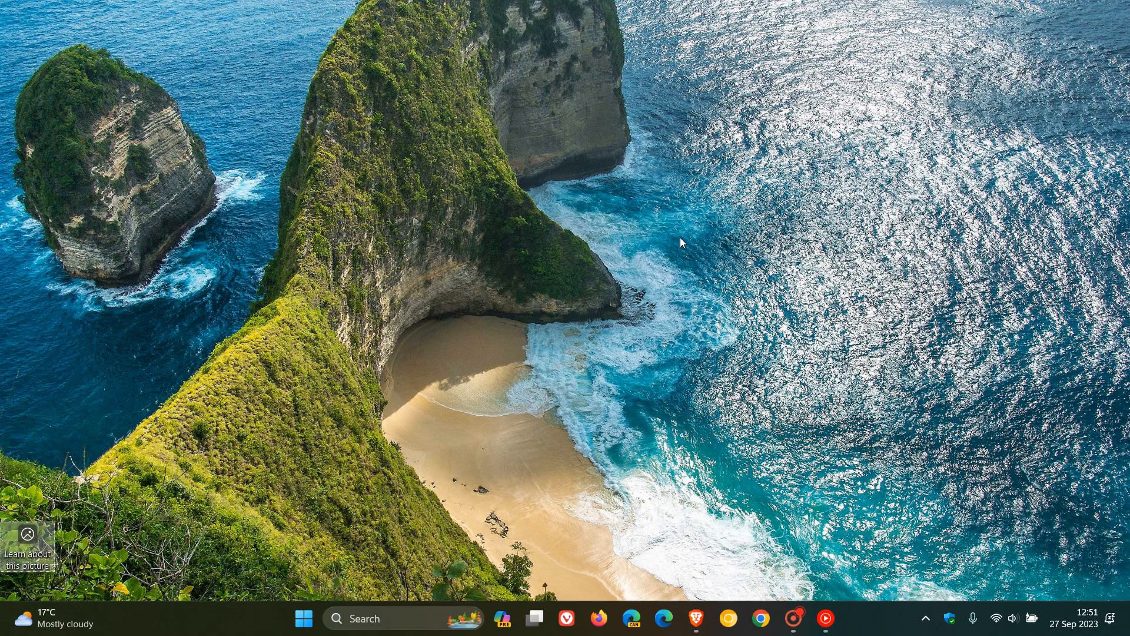
{"action": "mouse_move", "coordinate": [802, 227]}
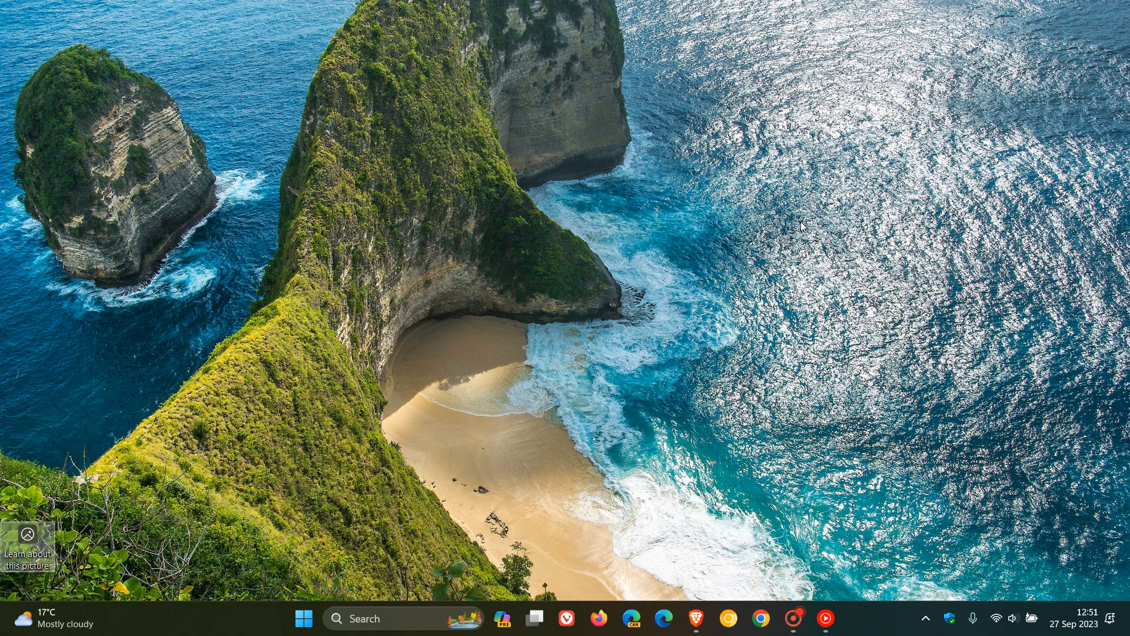
{"action": "mouse_move", "coordinate": [1045, 399]}
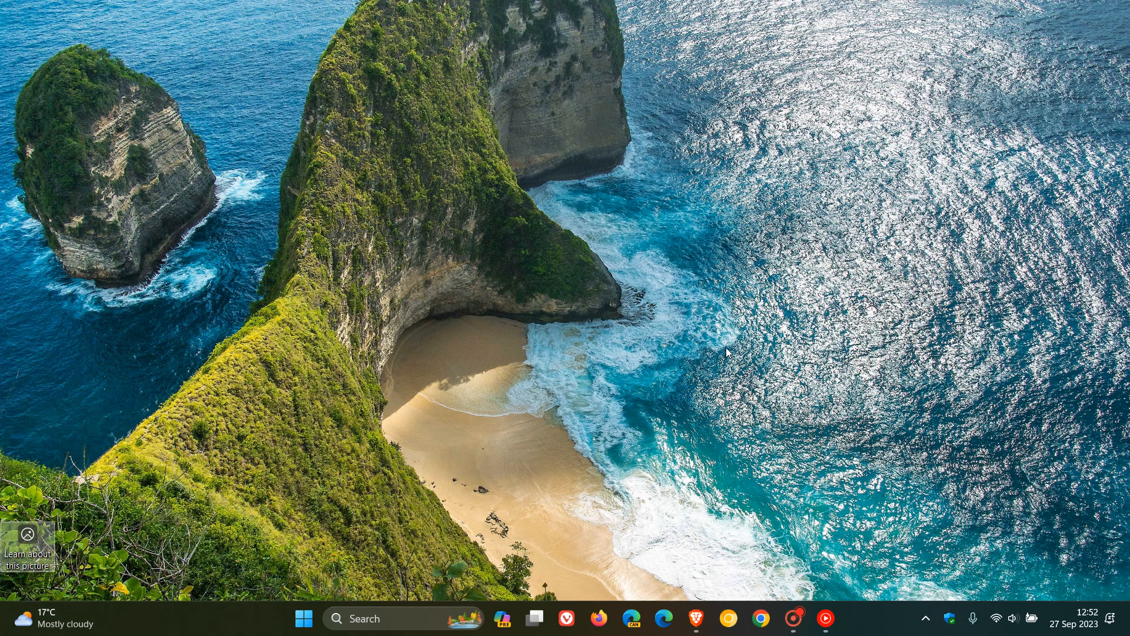
{"action": "mouse_move", "coordinate": [810, 275]}
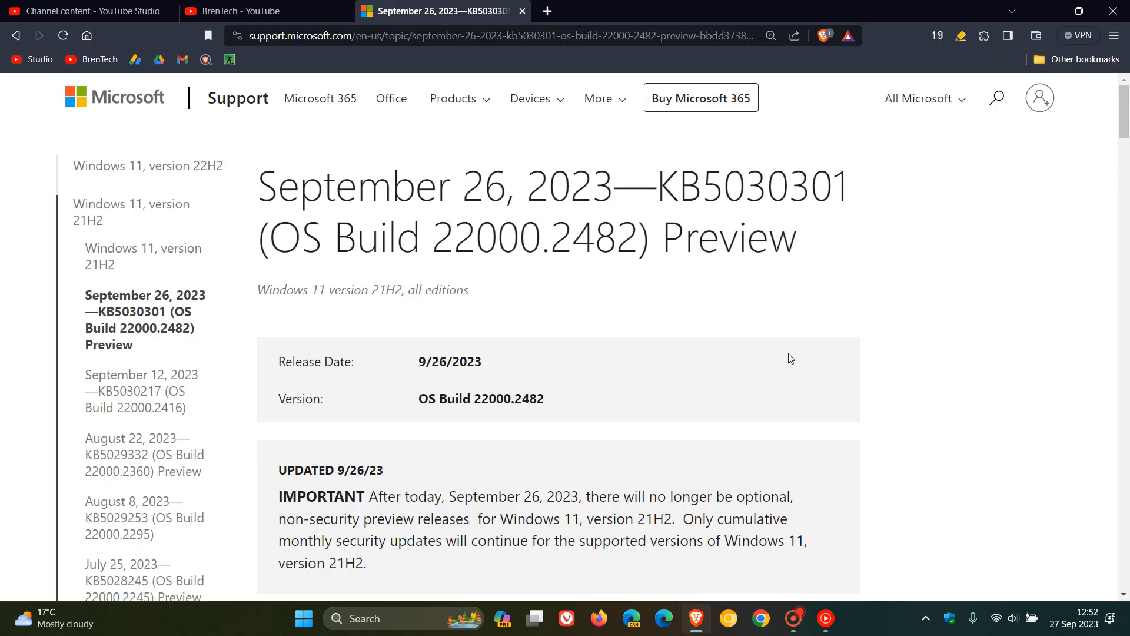
{"action": "mouse_move", "coordinate": [887, 282]}
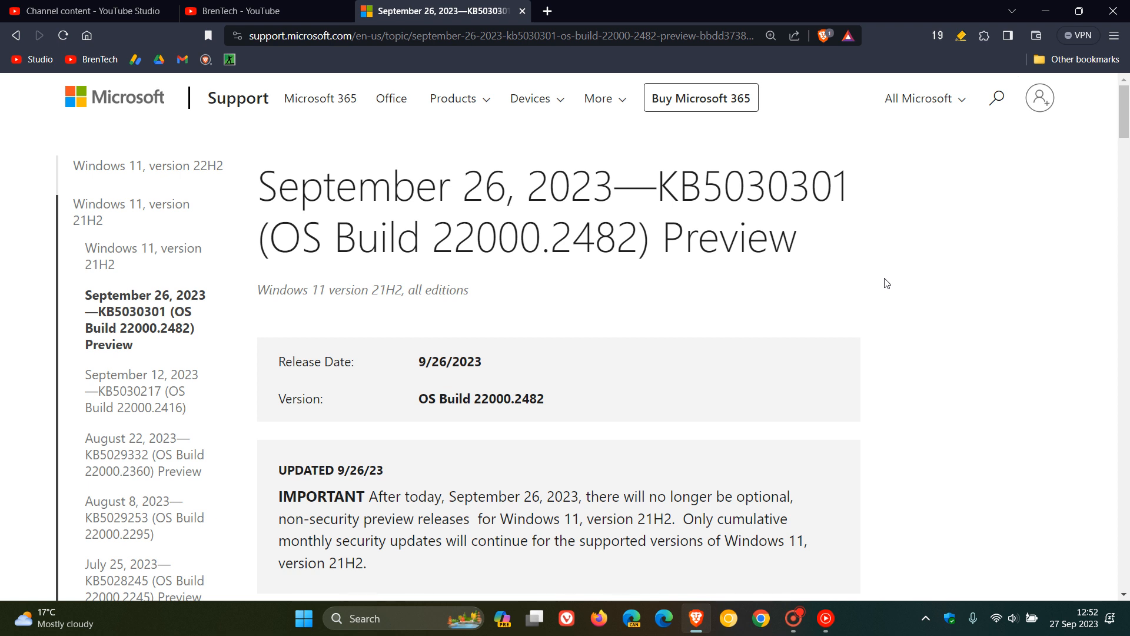
{"action": "mouse_move", "coordinate": [1000, 237]}
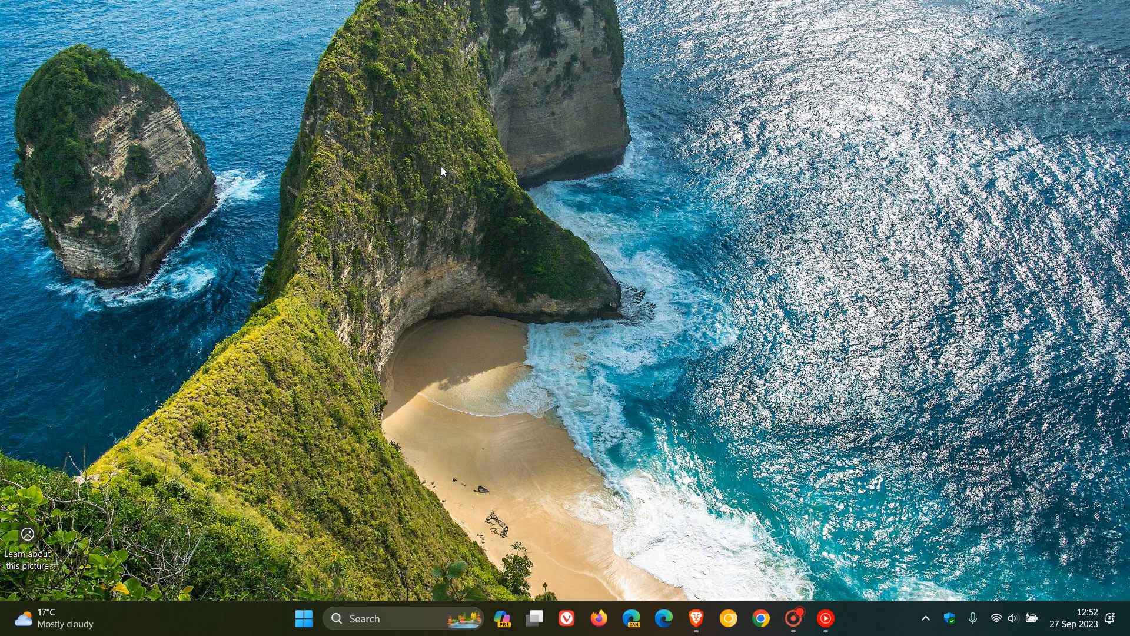
{"action": "mouse_move", "coordinate": [695, 162]}
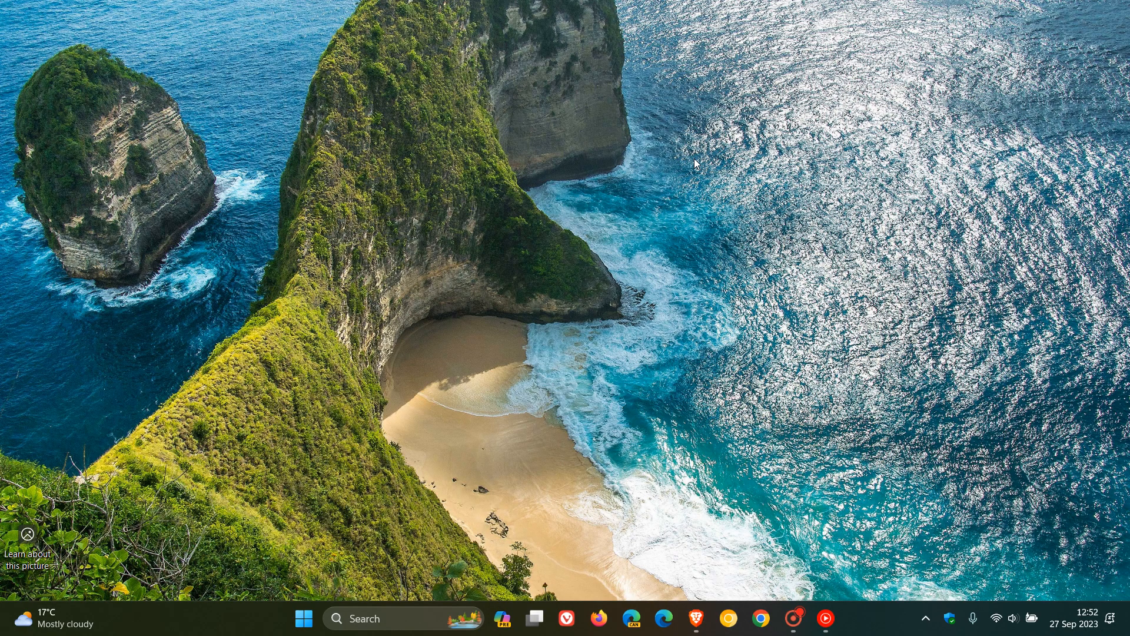